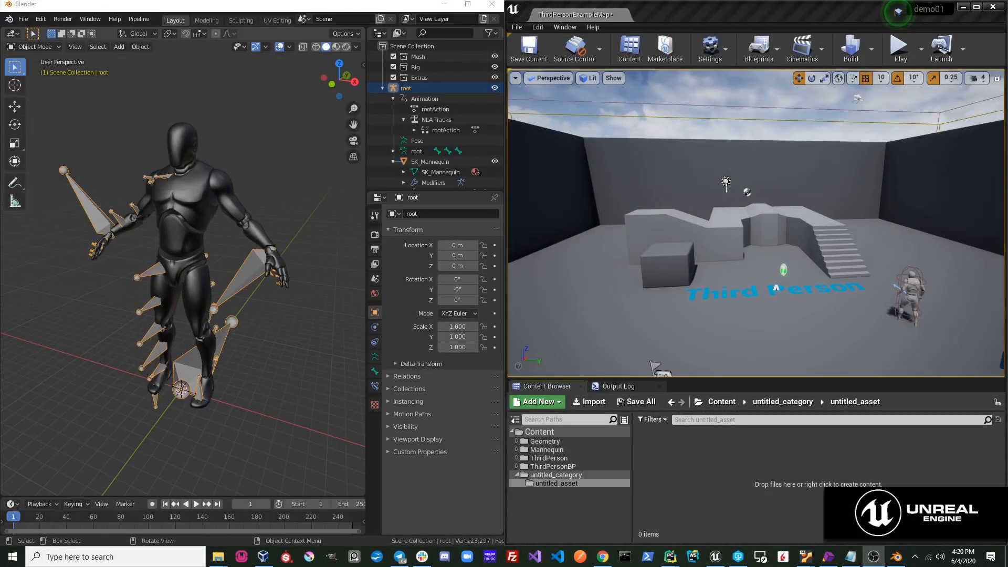
mouse_move(298, 143)
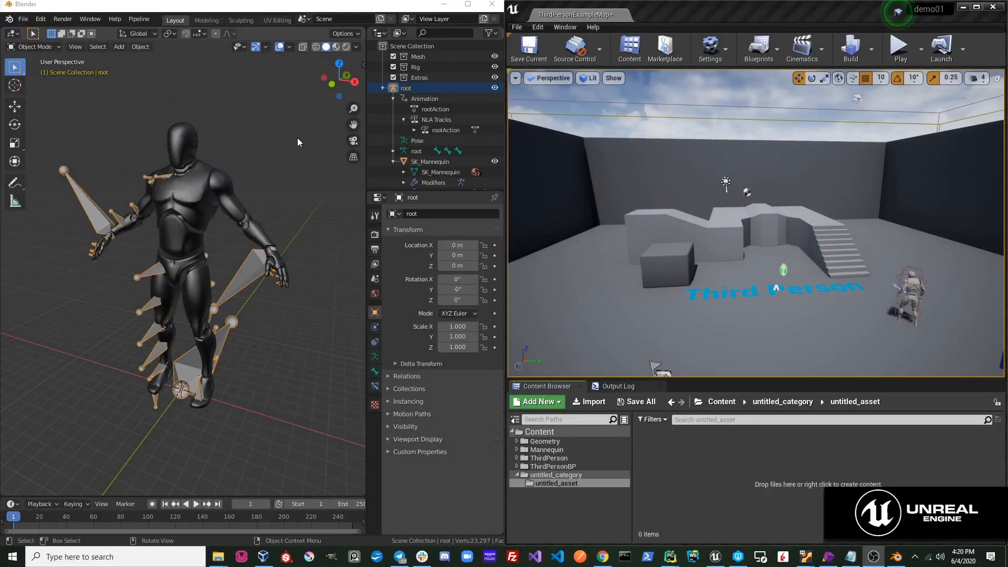
mouse_move(422, 56)
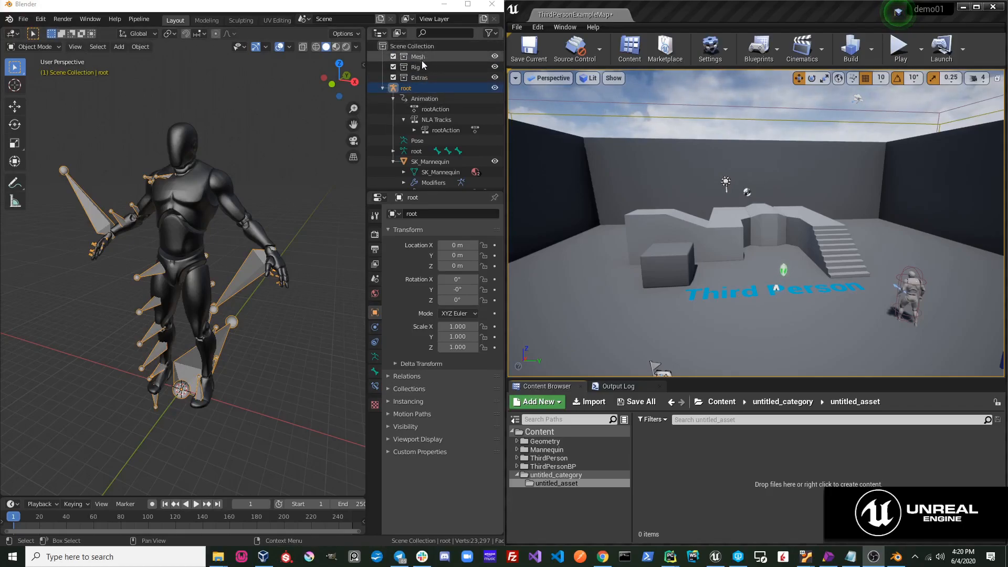
mouse_move(430, 67)
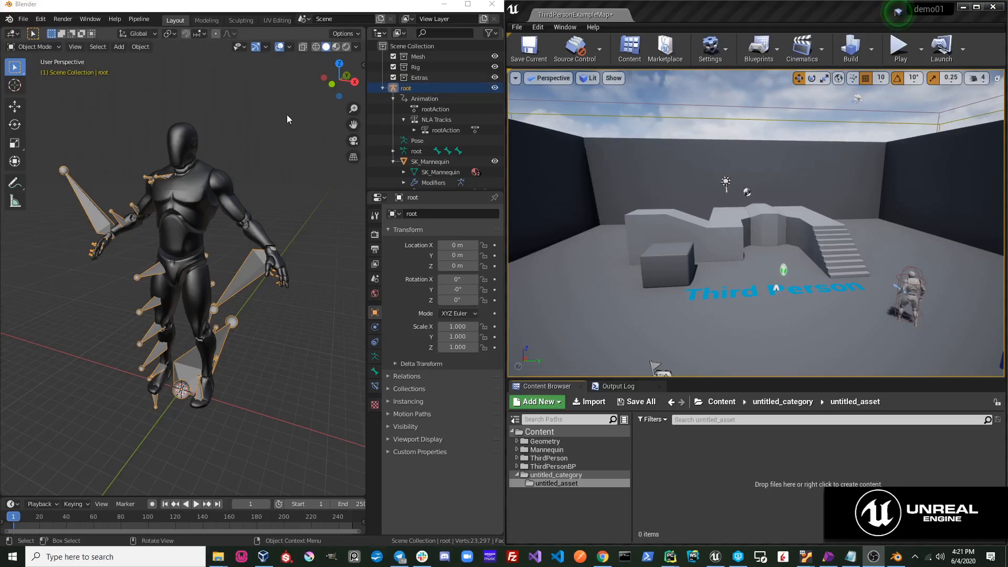
mouse_move(152, 140)
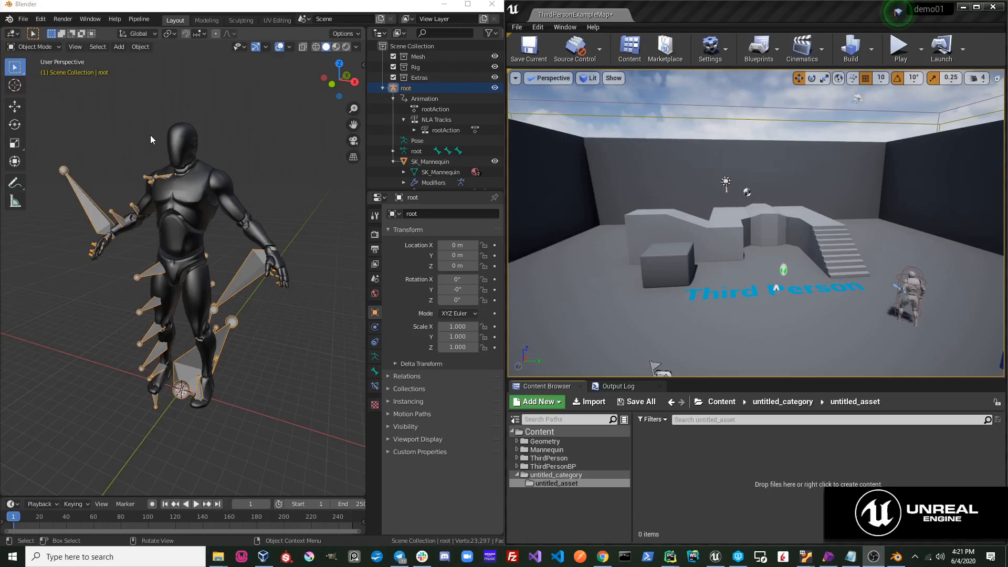
- Move SK_Mannequin into the Mesh collection and send it to Unreal, checking the imported mesh and materials
click(439, 161)
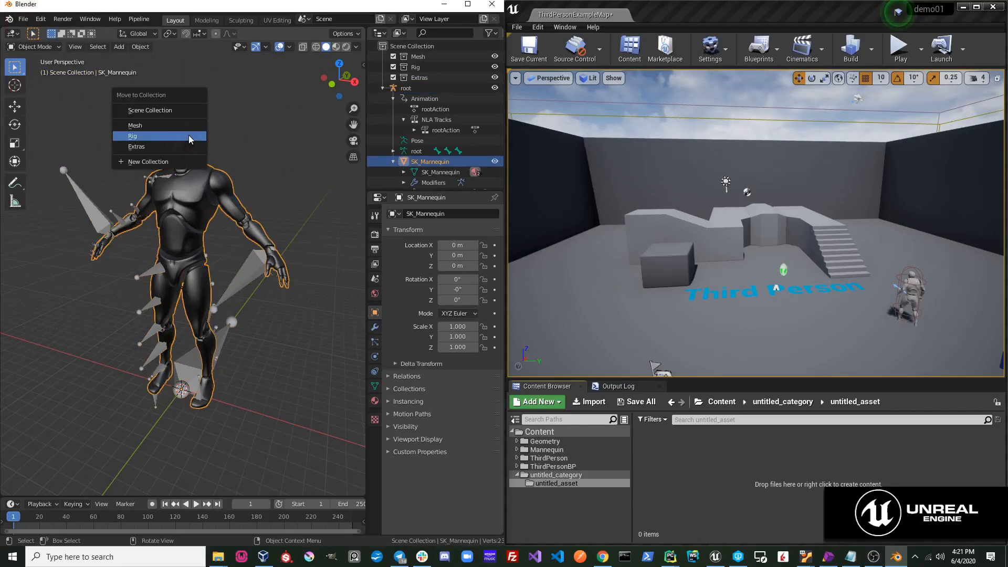
click(135, 125)
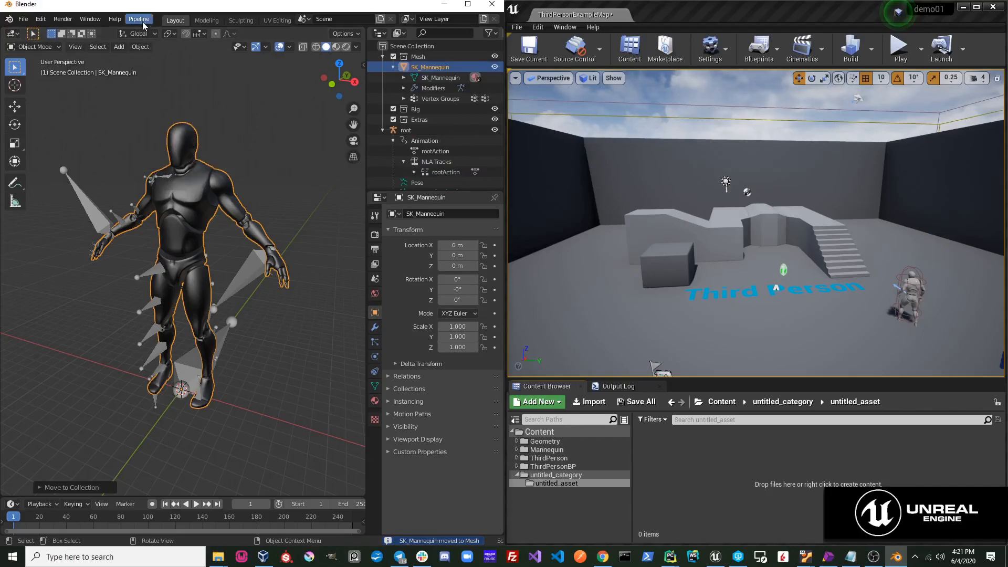
click(139, 19)
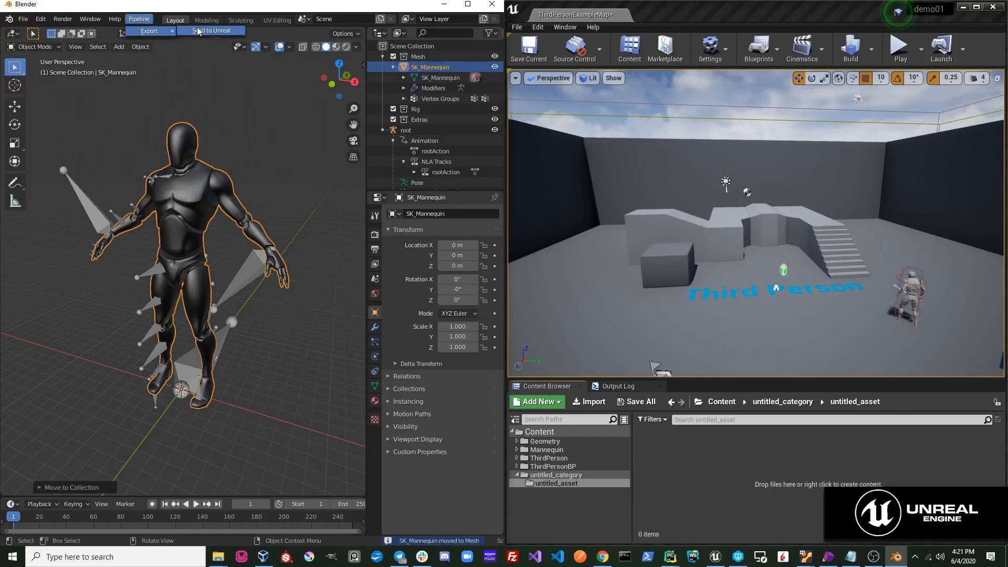
click(210, 31)
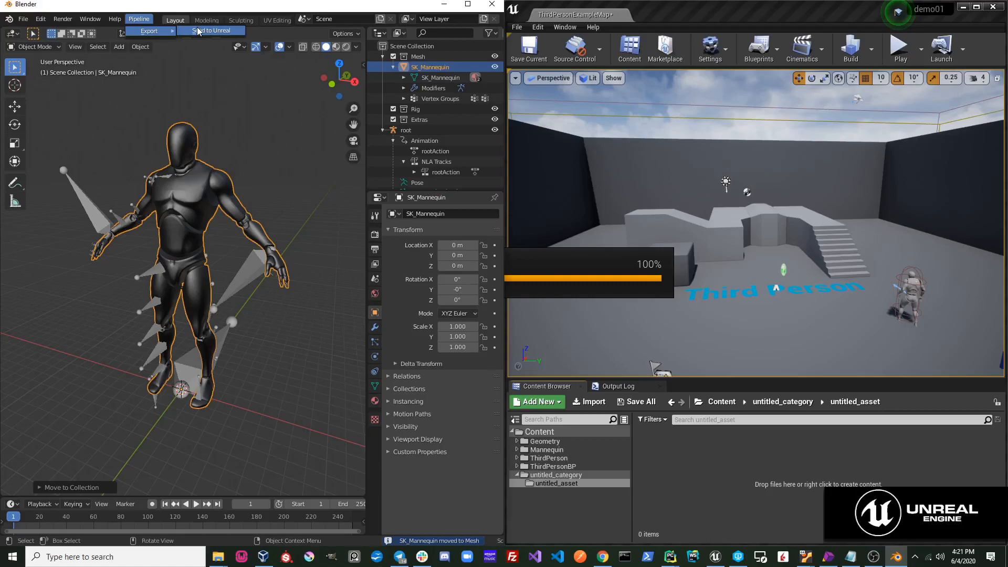
click(211, 30)
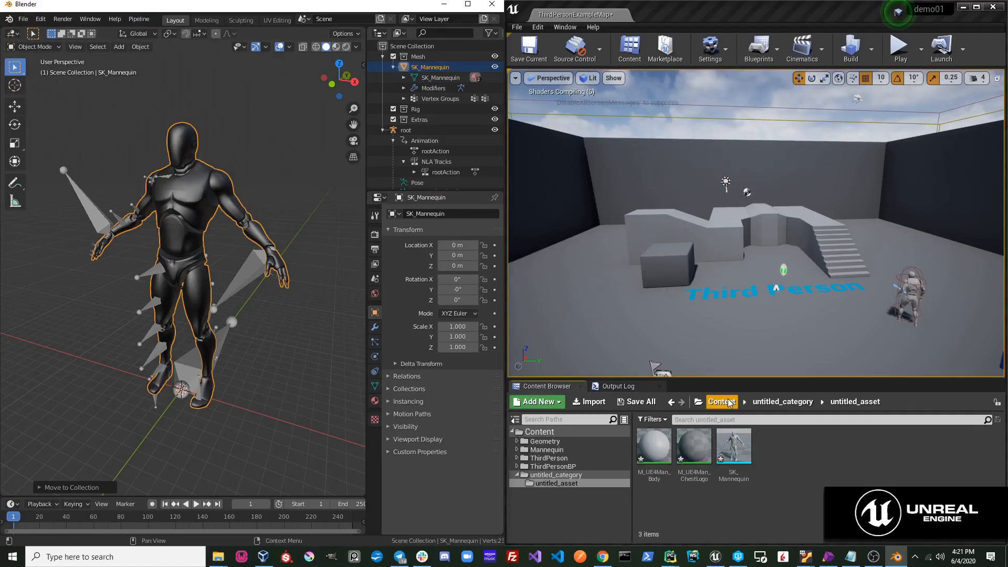
mouse_move(734, 447)
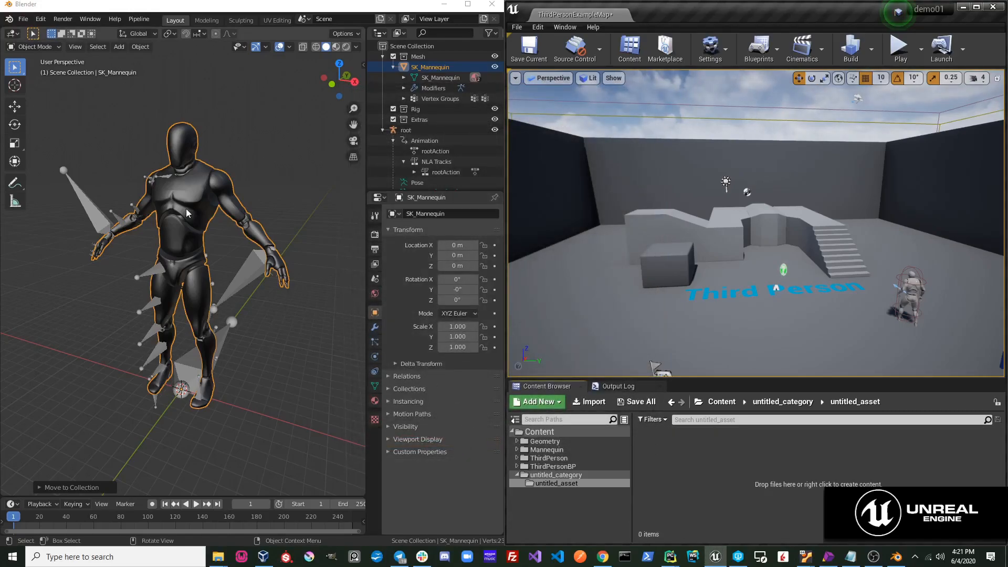
- Select the root rig to place it in the Rig collection
click(406, 130)
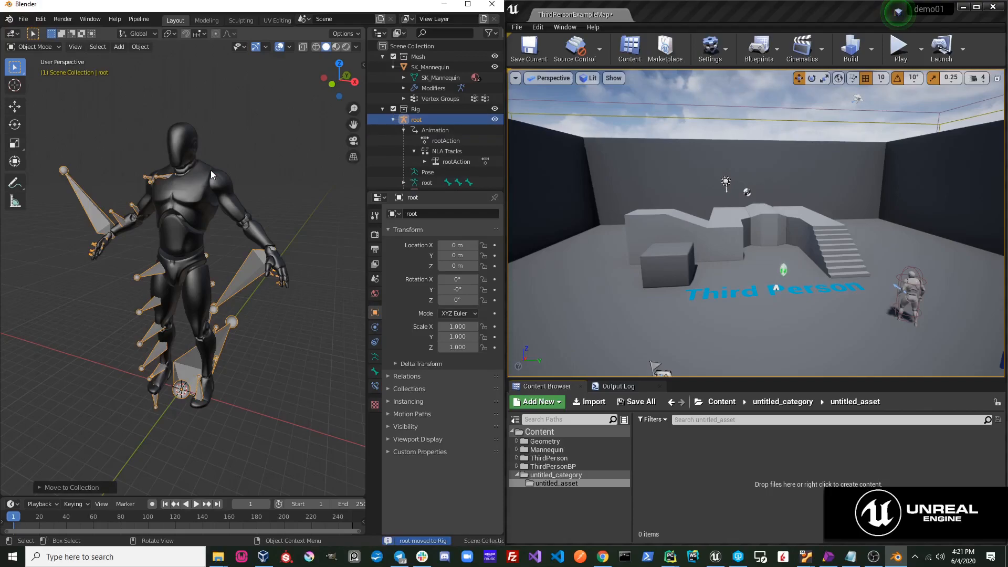
- Send the rig and mannequin mesh to Unreal via Pipeline > Export > Send to Unreal
click(138, 19)
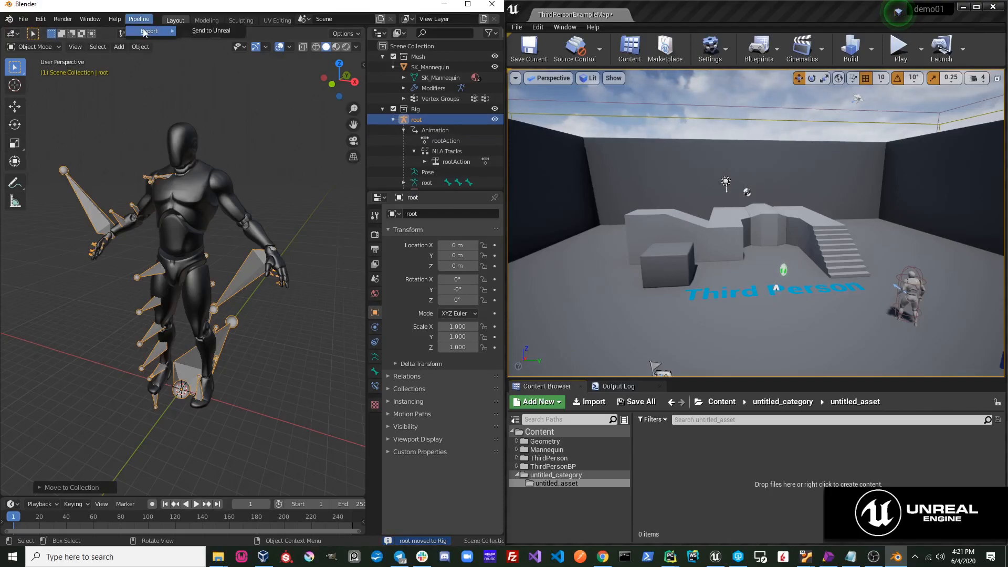
mouse_move(211, 31)
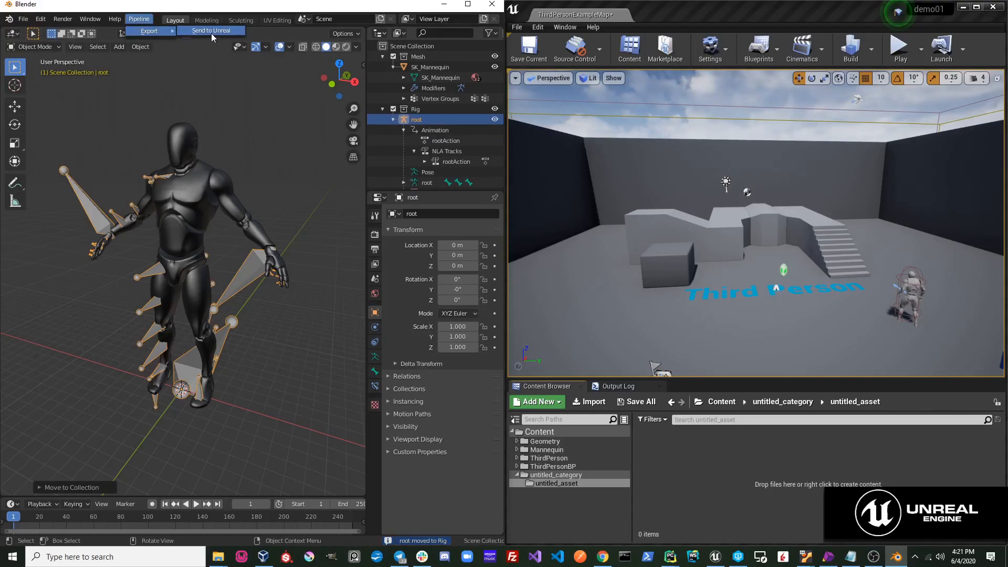
click(210, 30)
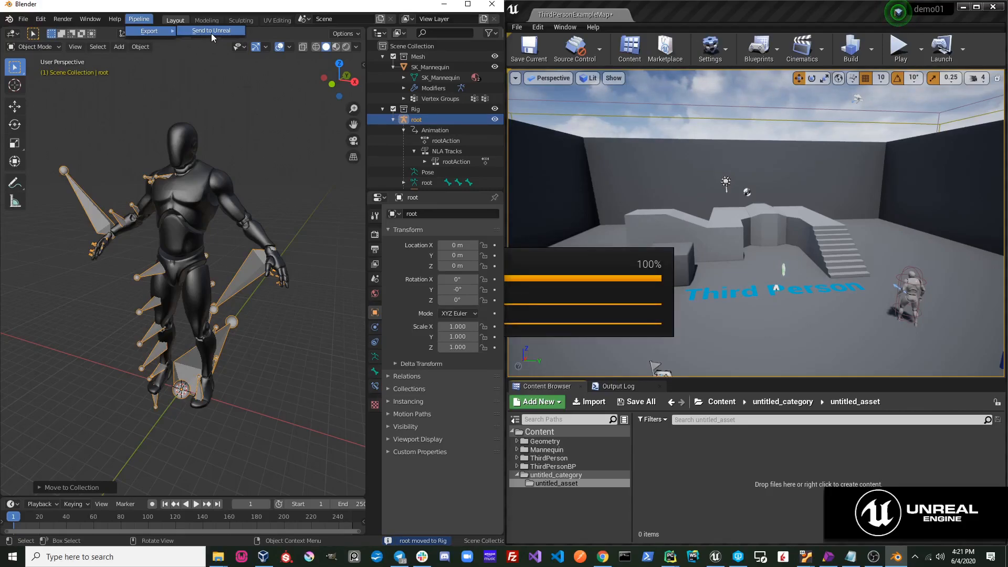
click(210, 30)
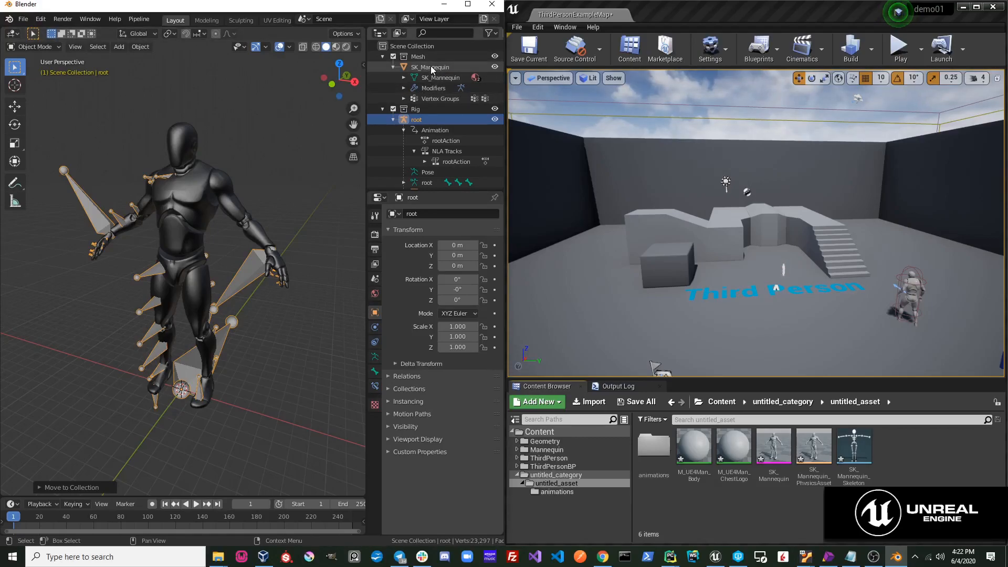
click(431, 67)
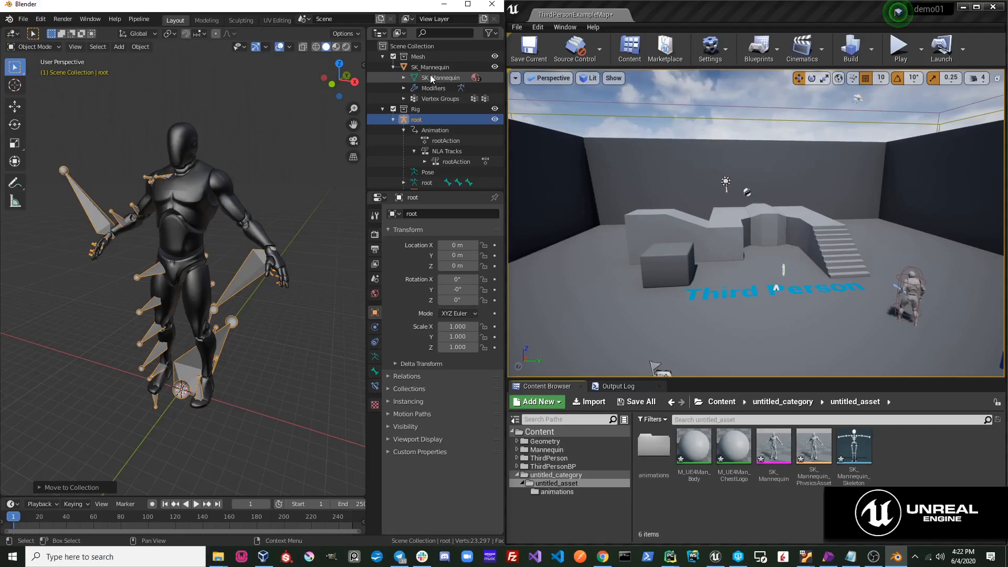
click(416, 120)
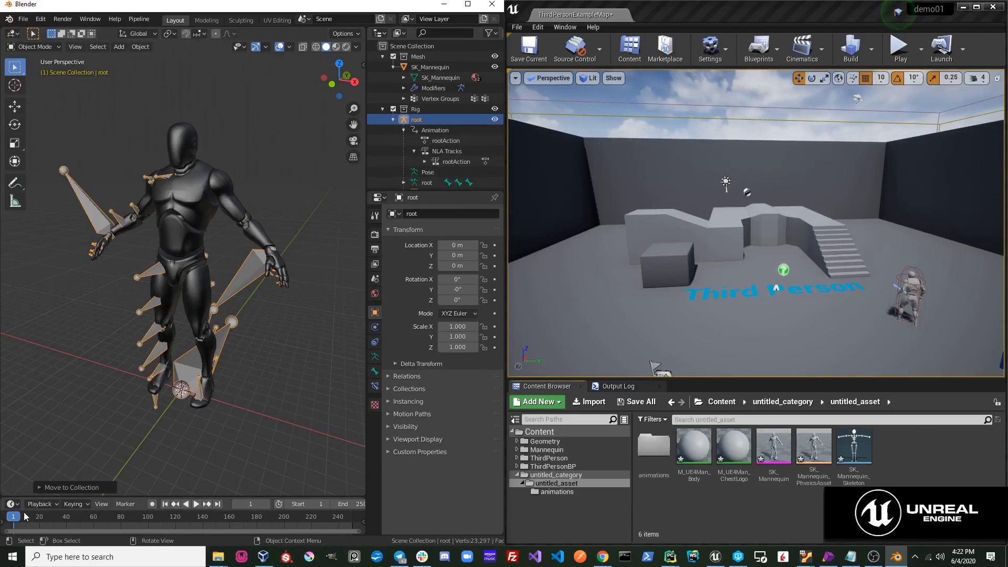
click(195, 503)
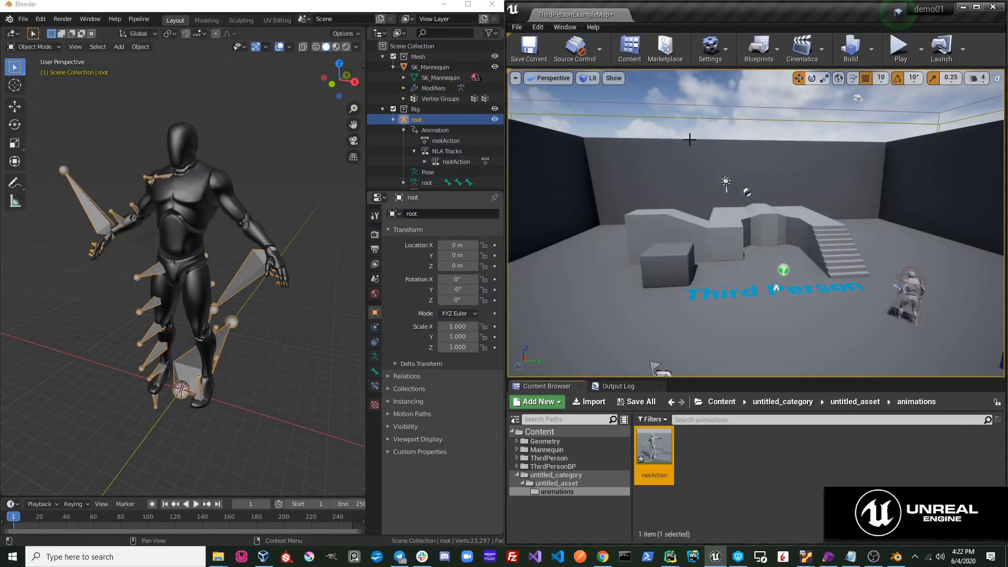
mouse_move(653, 446)
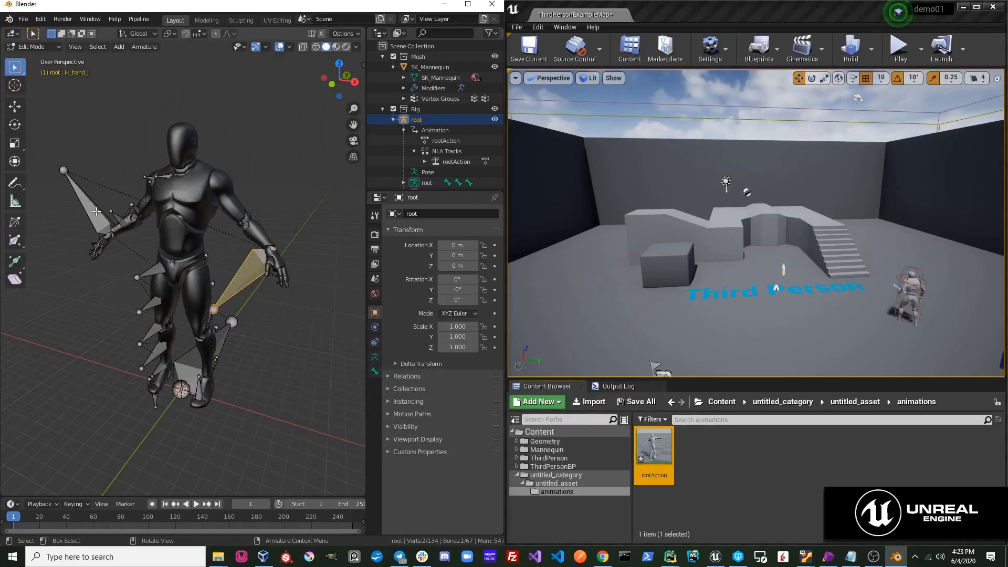
mouse_move(258, 204)
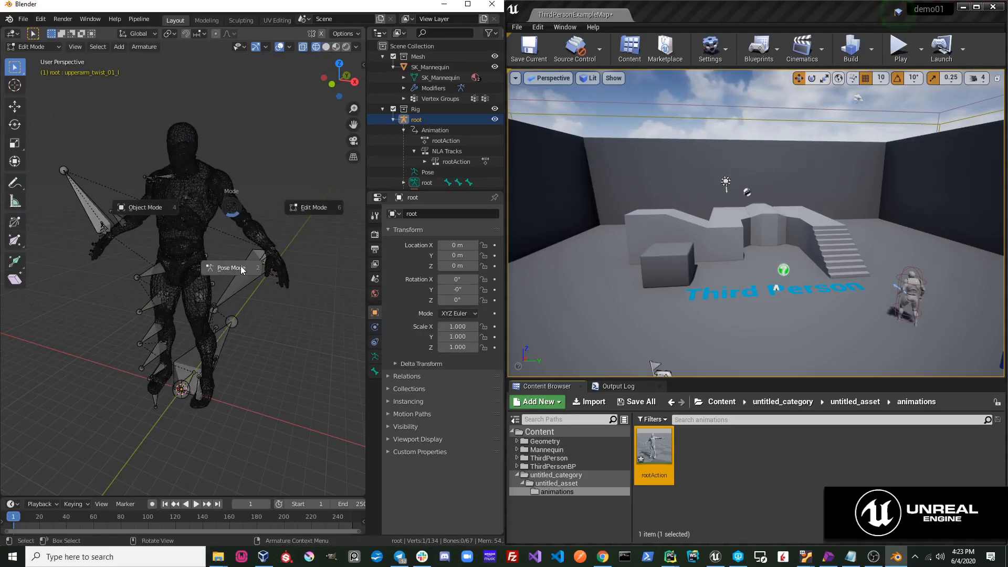
- Switch the root rig into Pose Mode
click(229, 267)
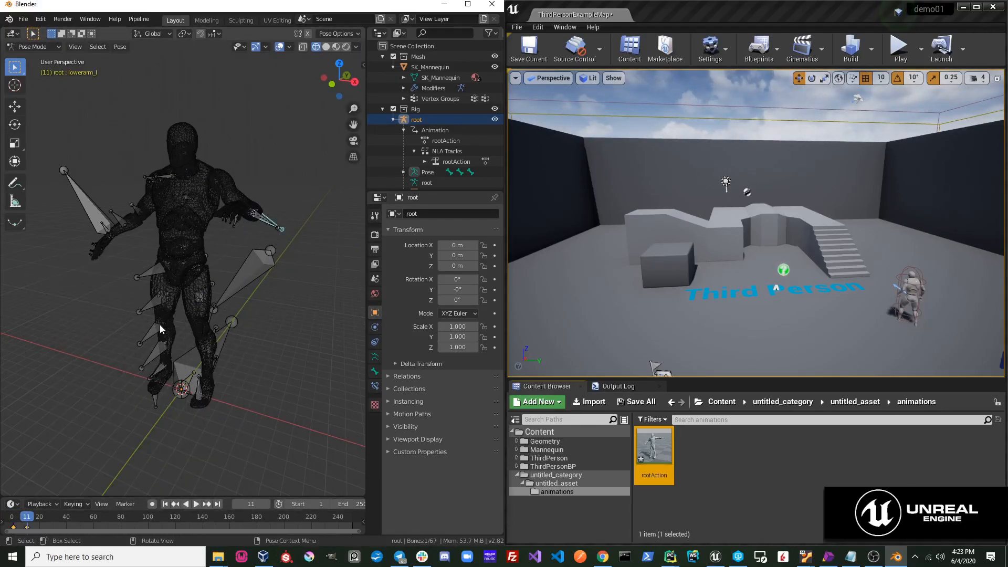
- Work on the mannequin's arm poses in Pose Mode
click(138, 23)
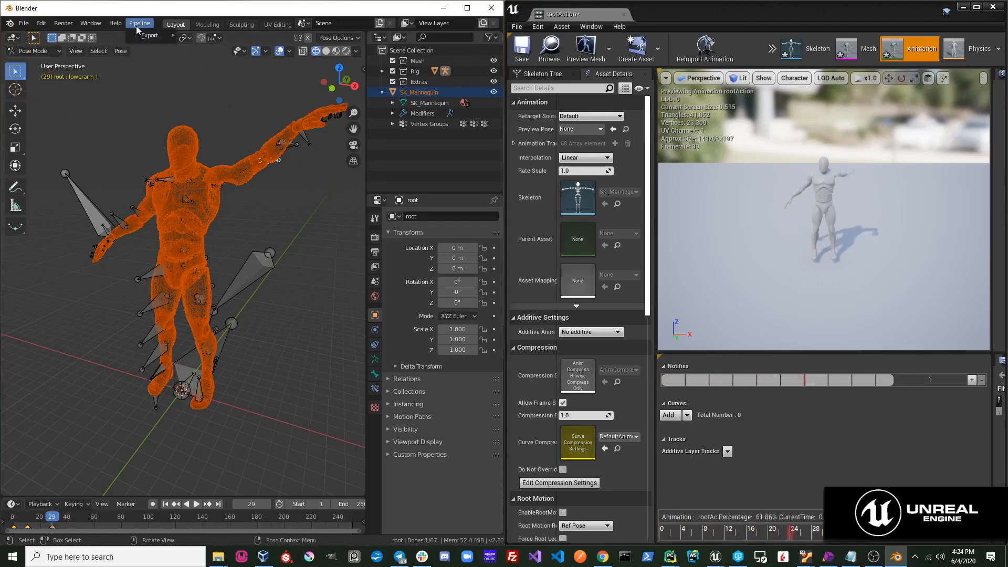
- Close the rootAction animation editor tab in Unreal
click(139, 23)
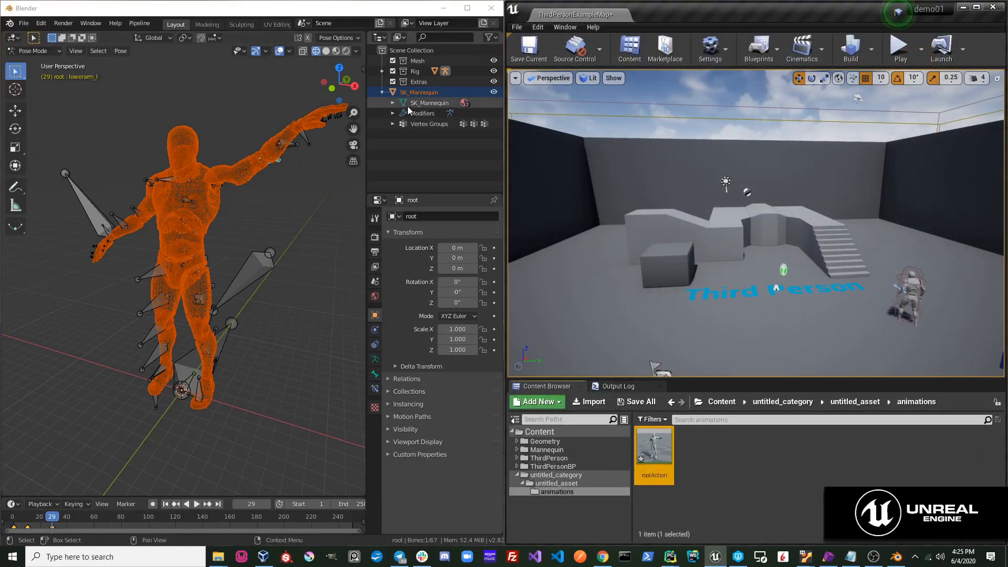
- Select root to check its rootAction NLA track, then return to untitled_asset in Unreal
click(382, 82)
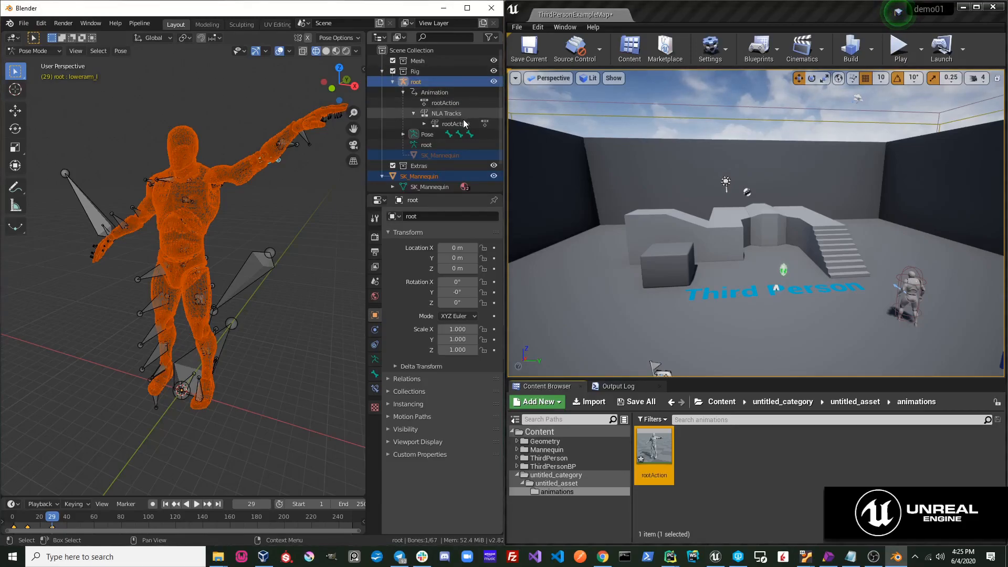
click(423, 123)
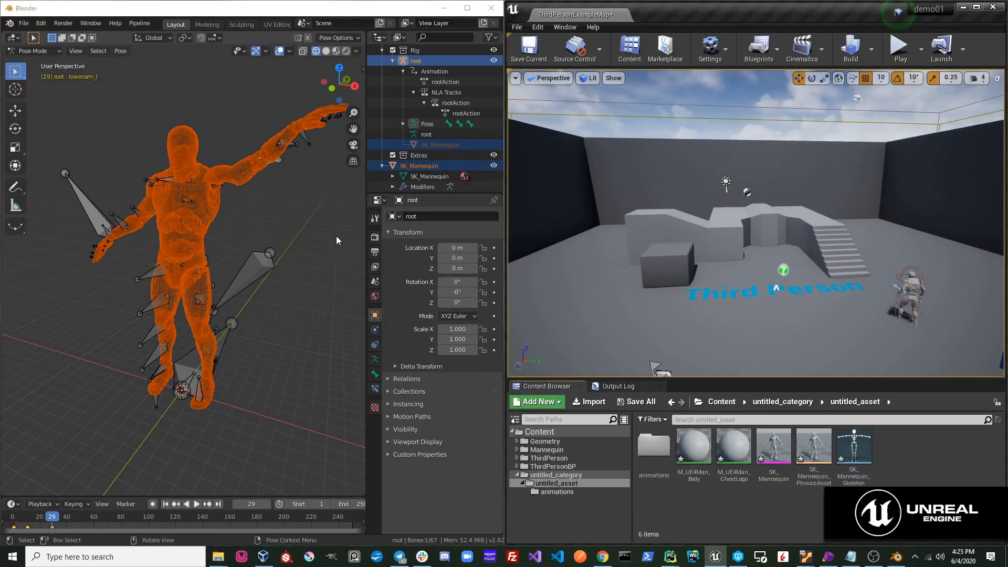
mouse_move(789, 466)
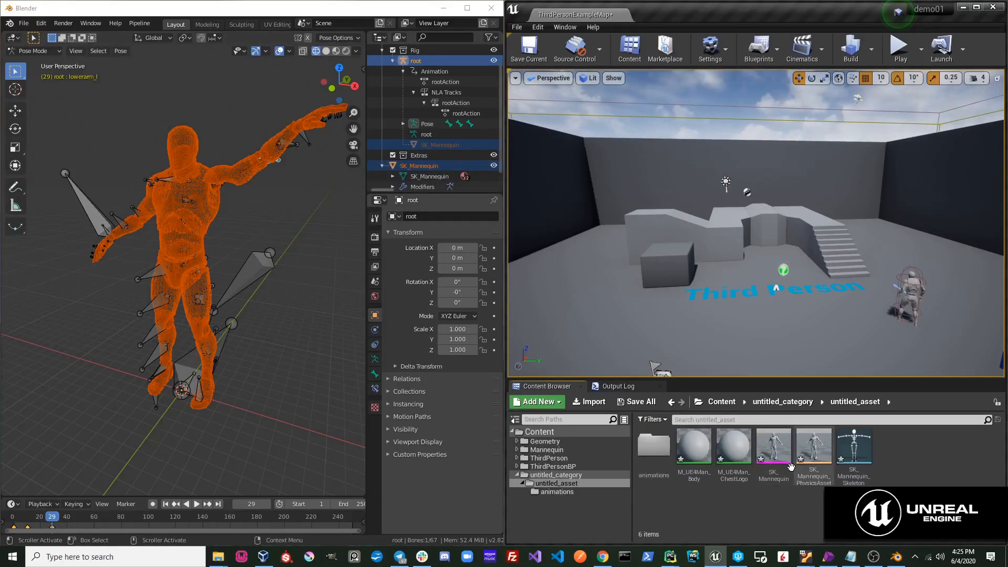